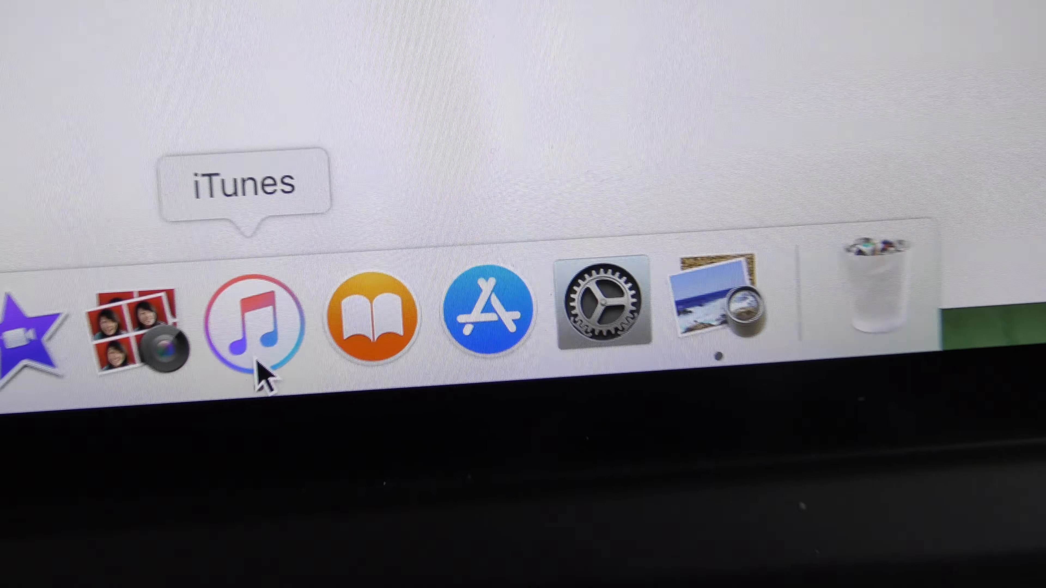
Launch iTunes from the Dock and continue past the 'Welcome to Your New iPhone' screen.
left_click(255, 314)
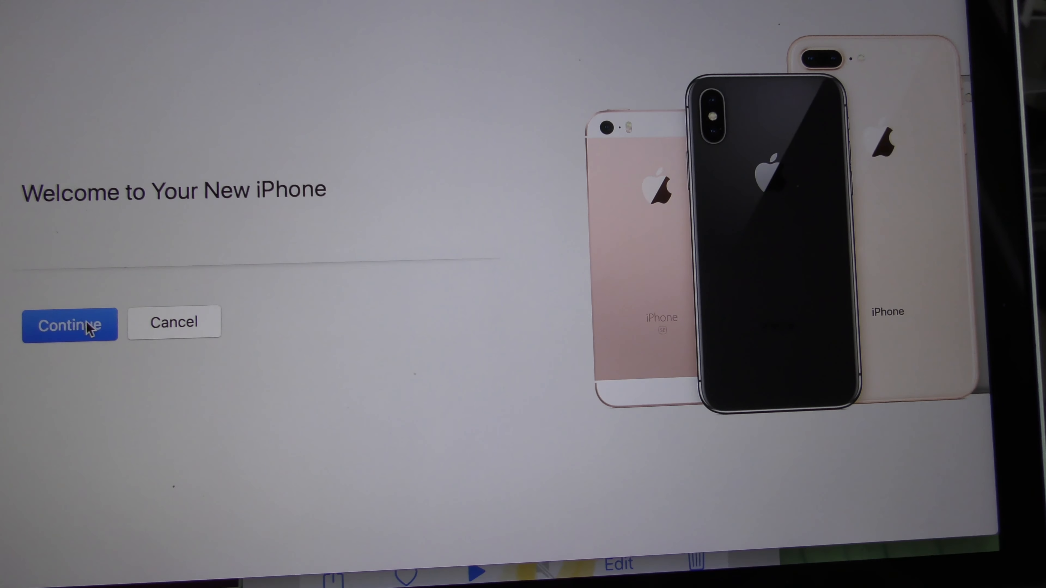
left_click(69, 325)
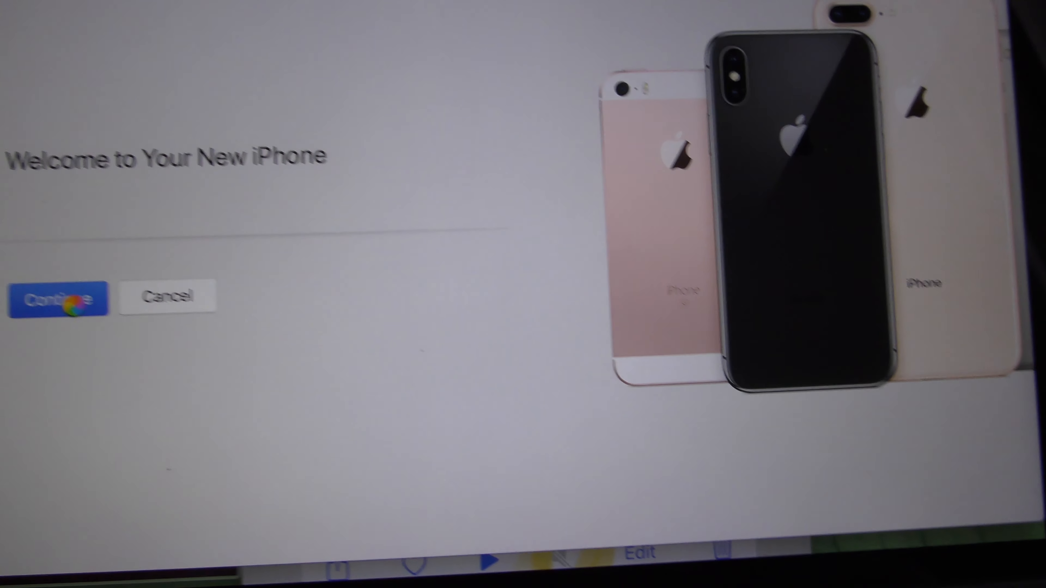